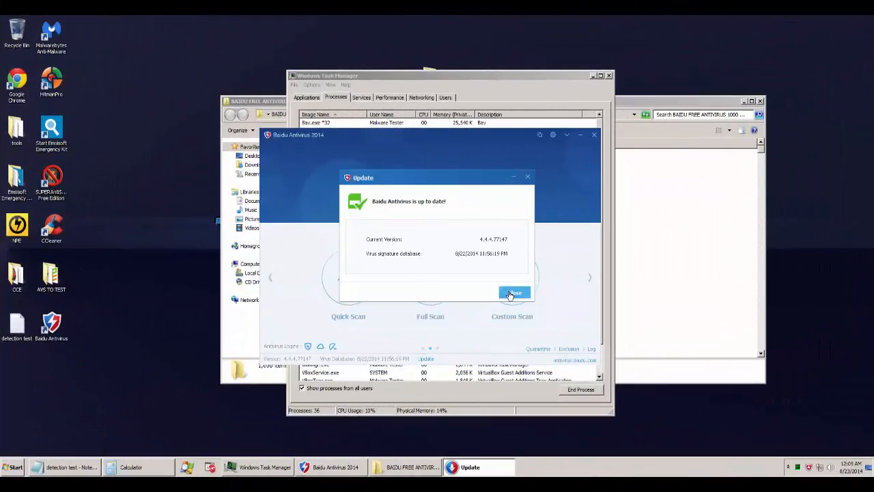
# - Confirm the up-to-date notice and bring up the antivirus settings at Virus Scan
pyautogui.click(514, 292)
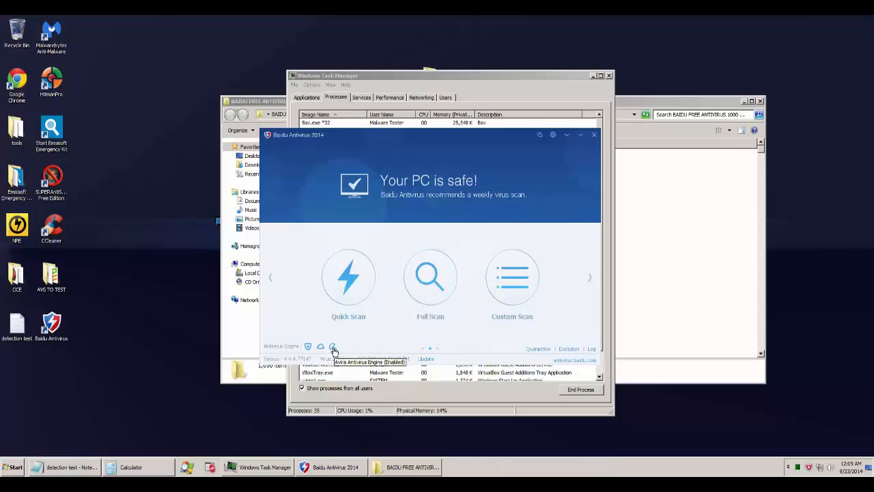
pyautogui.click(553, 136)
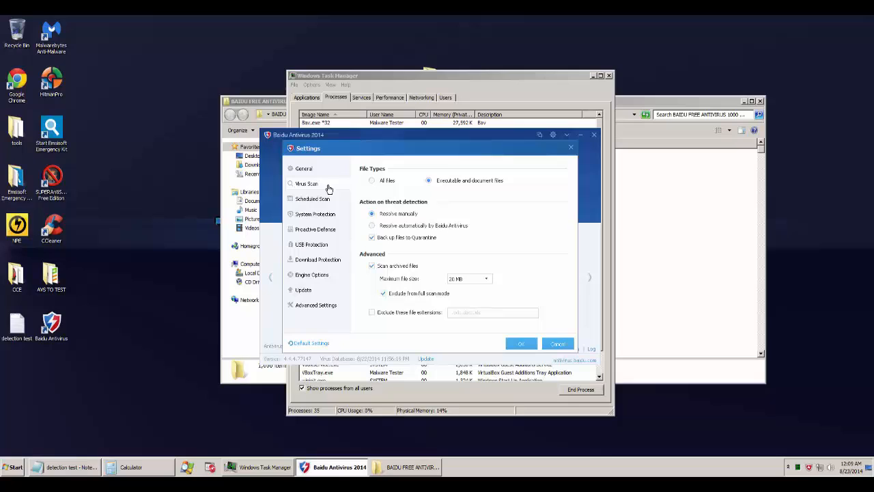
# - Set virus scans to All Files, review Proactive Defense, Download Protection, Engine and Advanced options, and confirm with OK
pyautogui.click(312, 200)
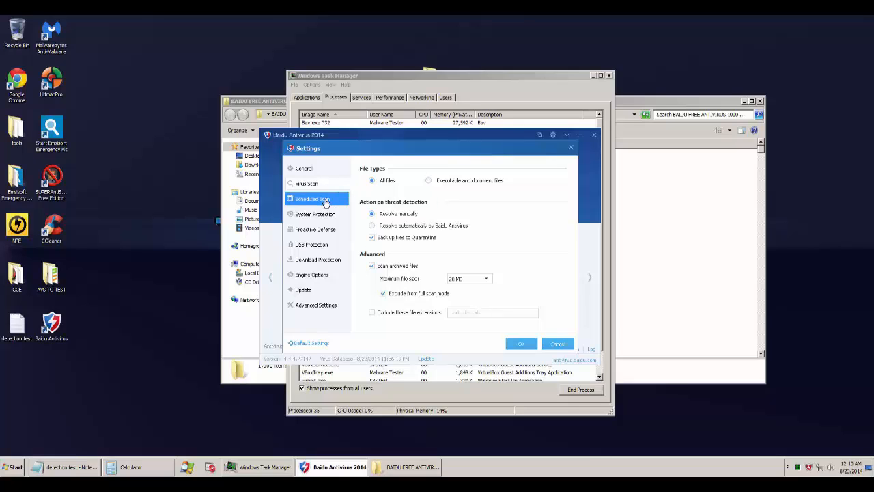
pyautogui.click(314, 213)
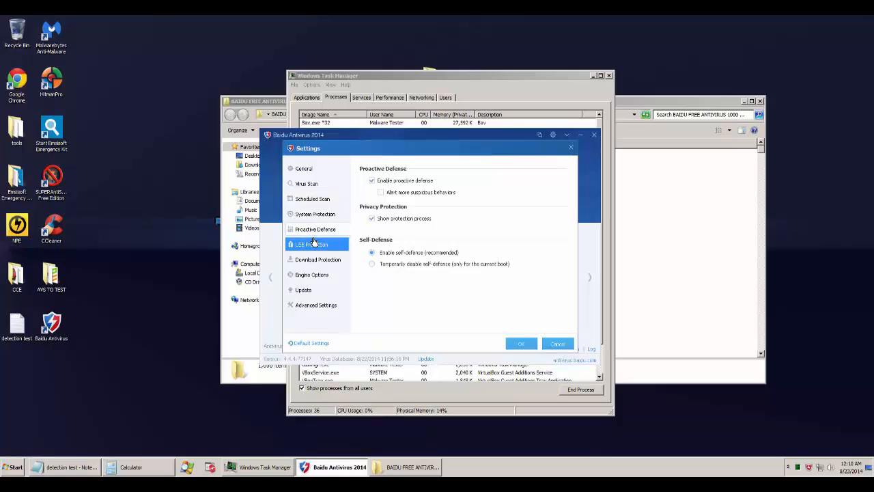
pyautogui.click(317, 260)
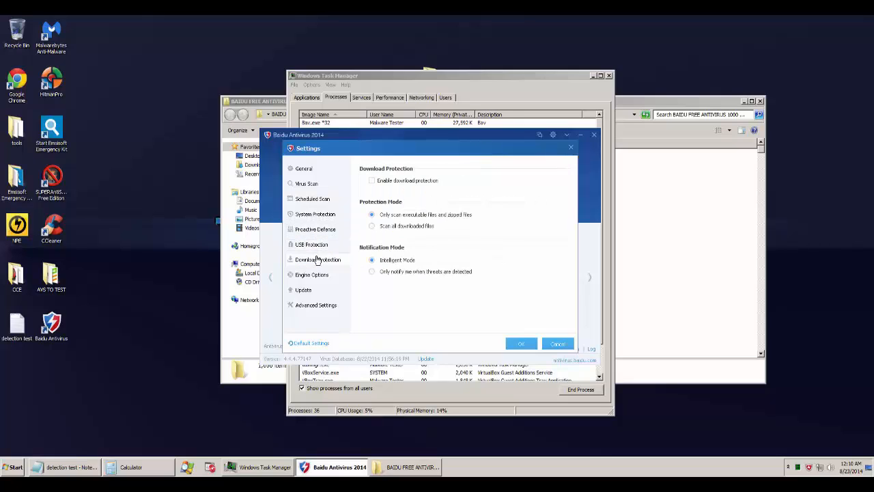
pyautogui.click(311, 275)
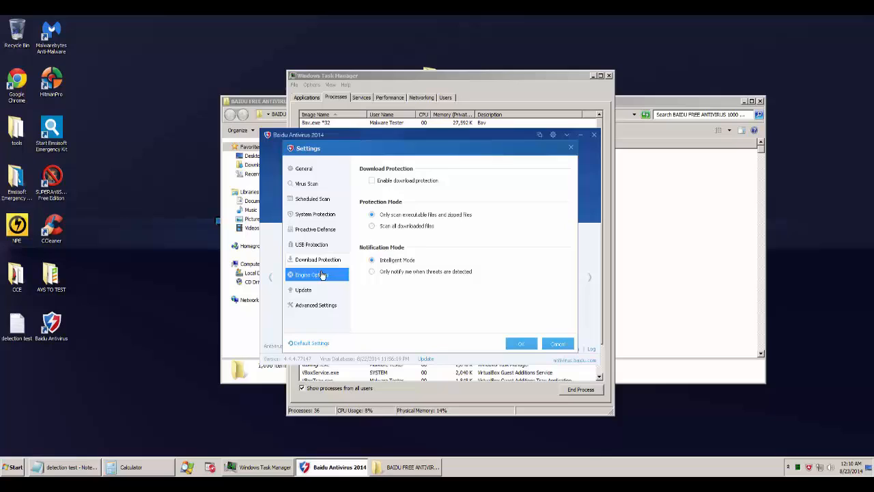
pyautogui.click(311, 273)
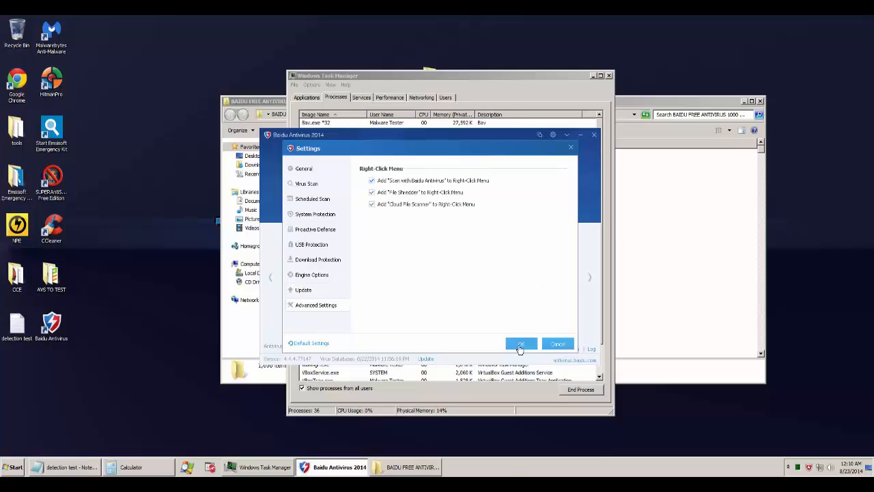
pyautogui.click(520, 344)
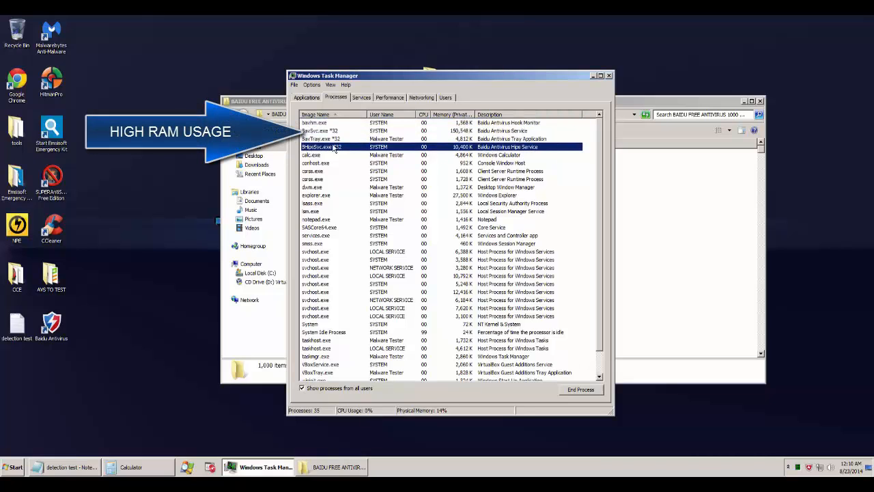
# - Close Task Manager and scan the 1000-sample malware folder with Baidu, detecting 1000 threats
pyautogui.click(314, 123)
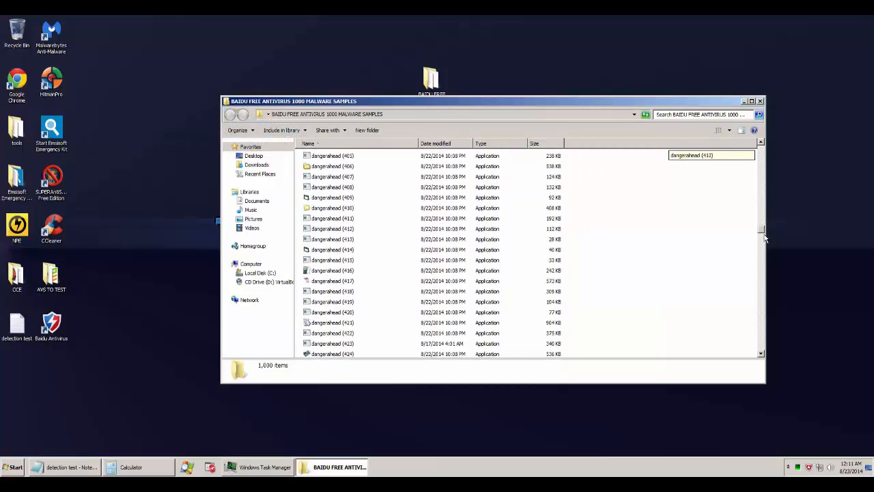
pyautogui.click(760, 101)
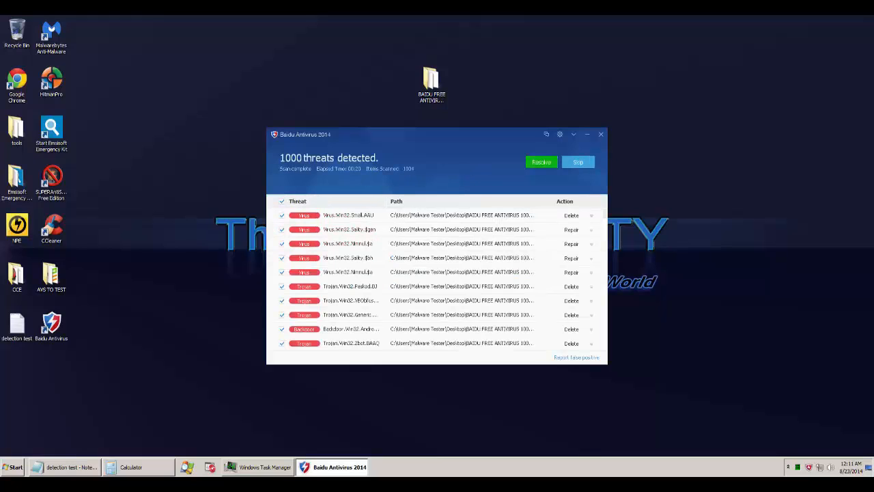
# - Look through the detected threats list and resolve all 1000 threats
pyautogui.scroll(-3)
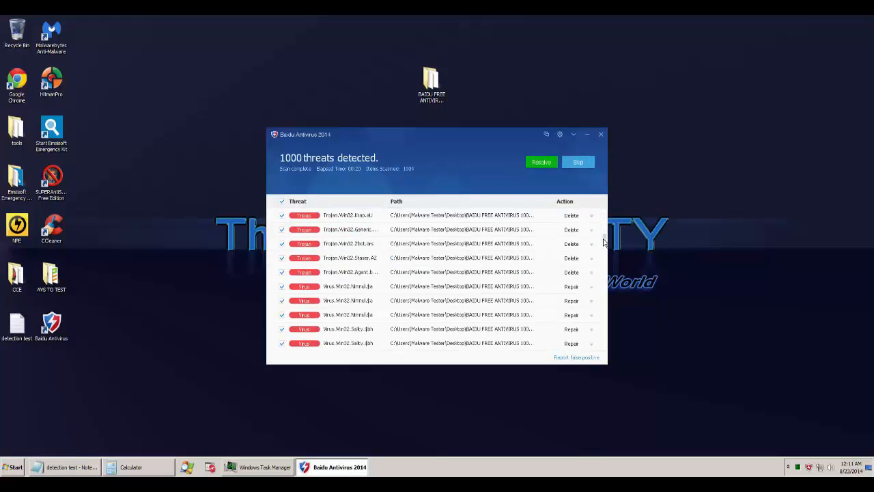
pyautogui.scroll(-3)
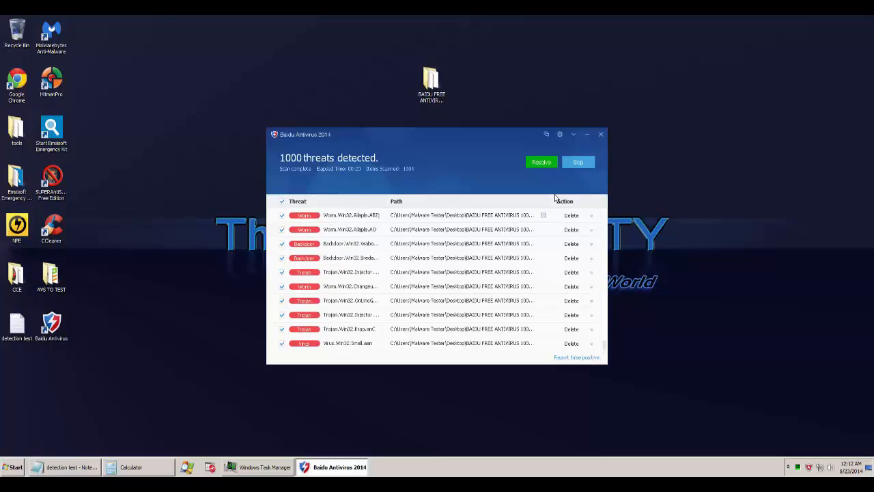
pyautogui.click(540, 161)
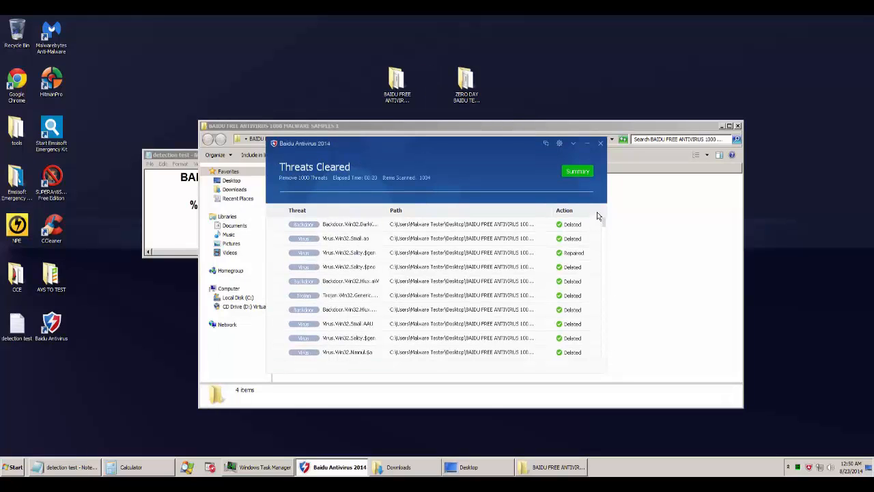
# - Close the Threats Cleared results and the Baidu Antivirus main window
pyautogui.click(576, 170)
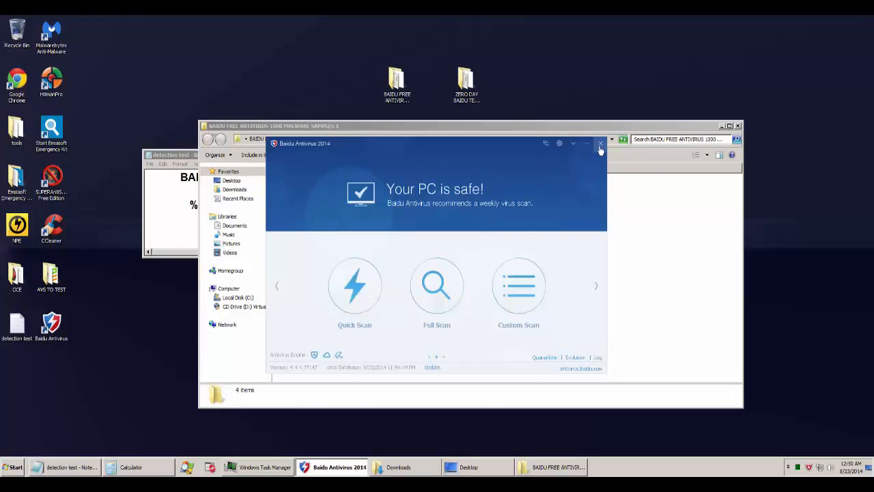
pyautogui.click(601, 143)
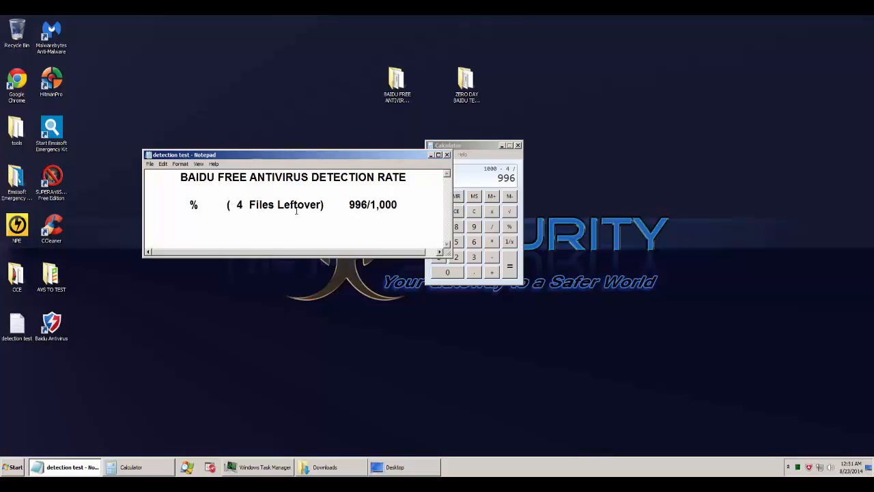
# - Enter 99.6 before the % sign in the Notepad detection-rate note
pyautogui.click(509, 266)
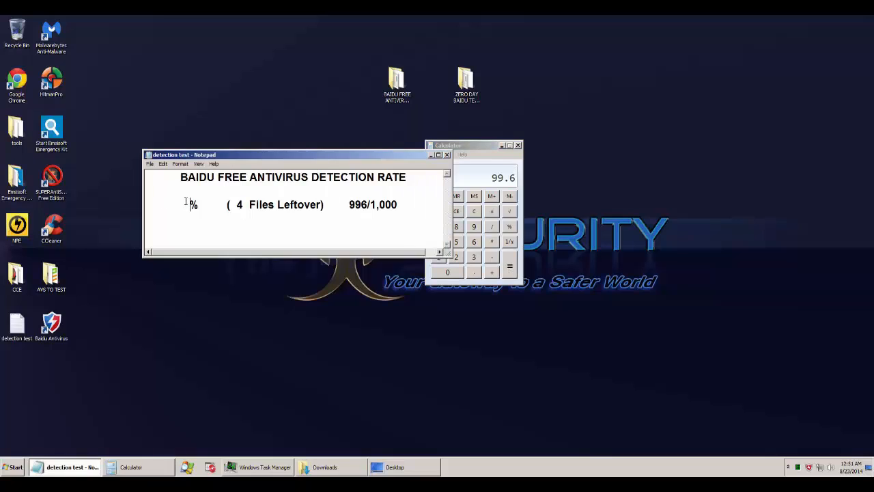
pyautogui.write('99.6')
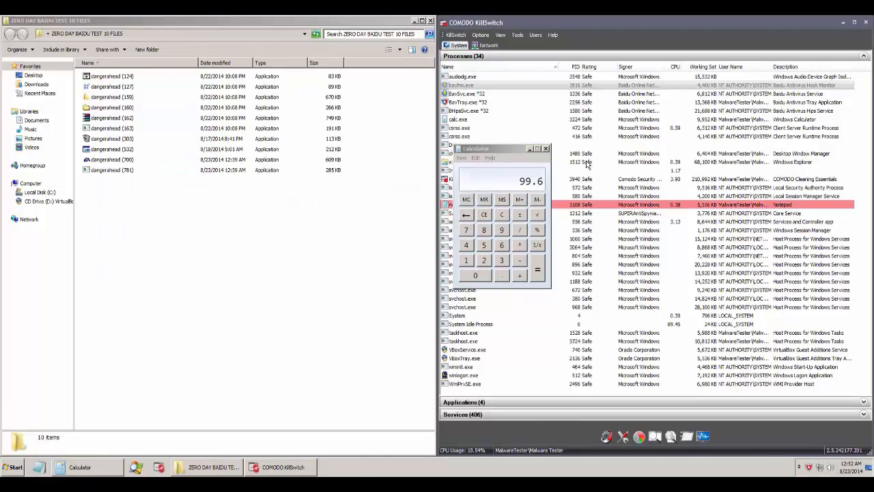
# - Close the calculator and briefly check the Baidu main window before closing it
pyautogui.click(546, 147)
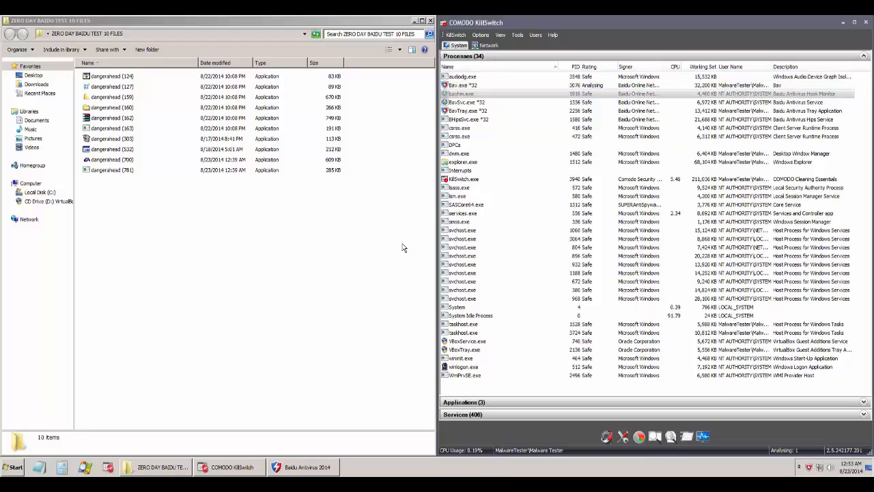
pyautogui.click(306, 467)
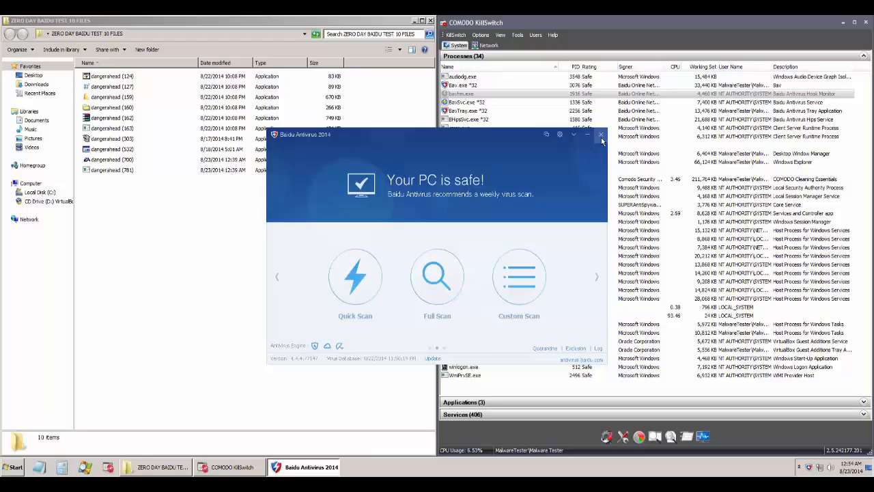
pyautogui.click(601, 134)
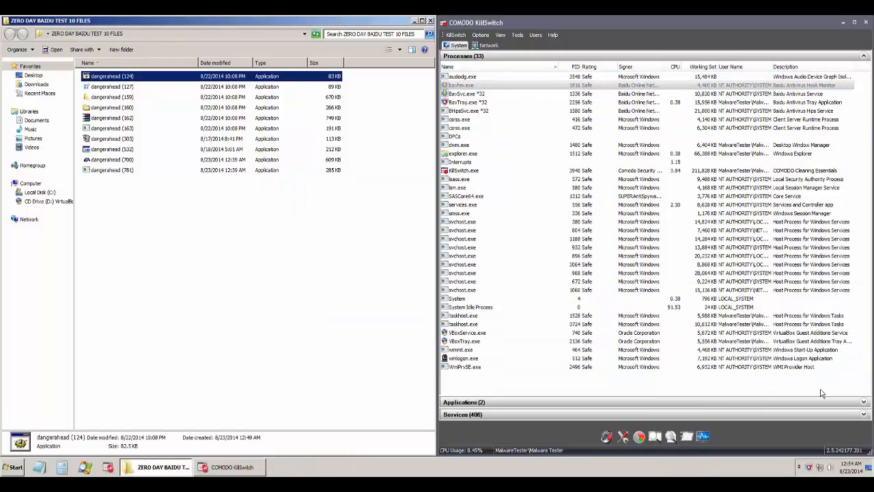
# - Launch three zero-day samples from Explorer while watching KillSwitch's process list
pyautogui.click(112, 95)
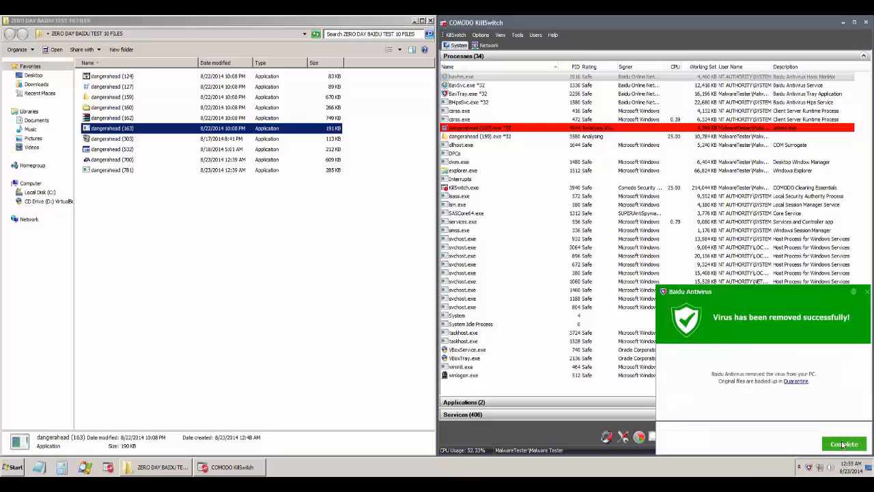
pyautogui.click(112, 140)
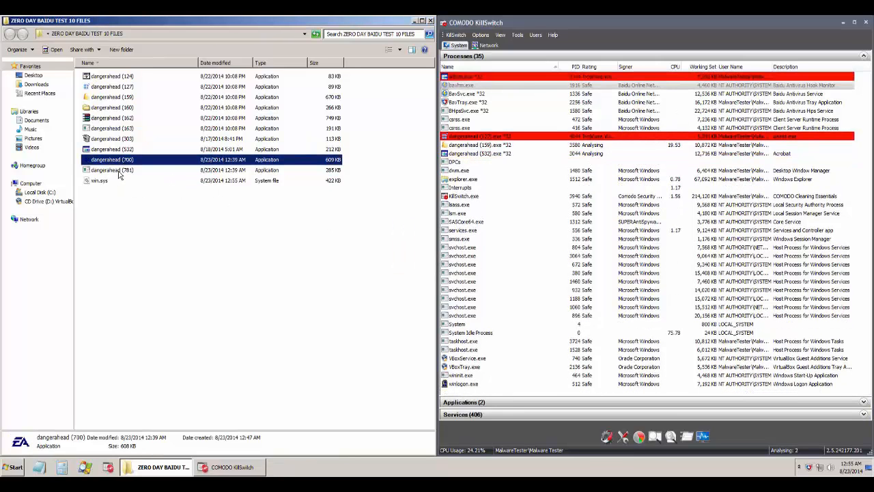
pyautogui.click(112, 169)
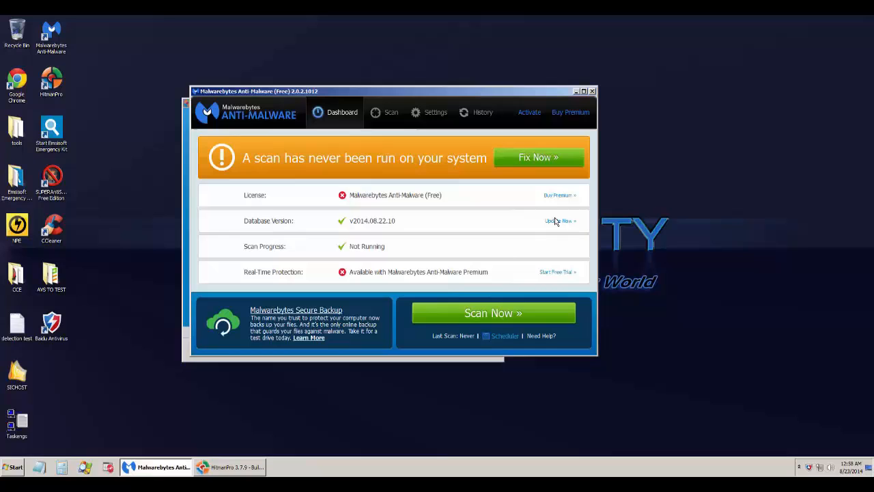
# - Run a Malwarebytes Threat Scan that lists leftover potential threats
pyautogui.click(390, 112)
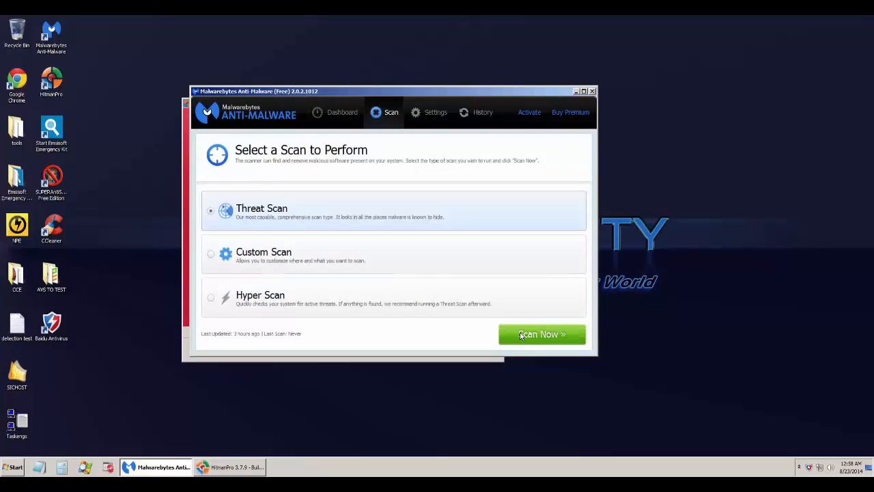
pyautogui.click(541, 333)
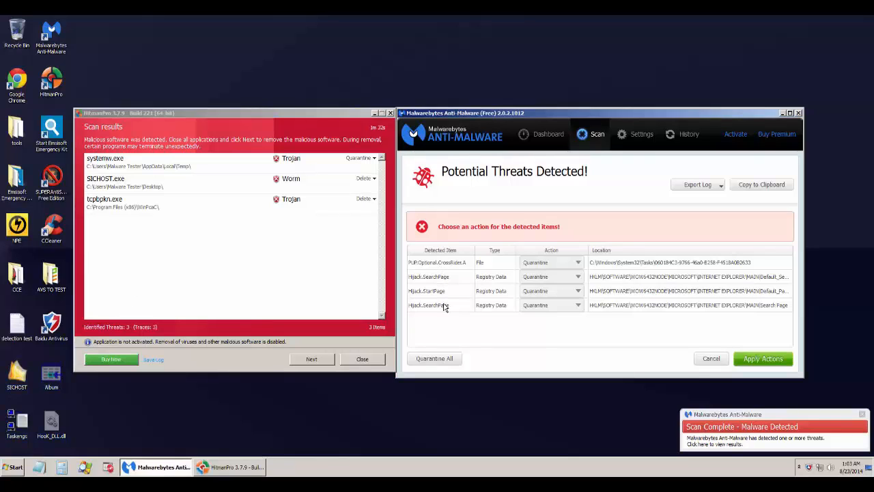
pyautogui.moveTo(808, 458)
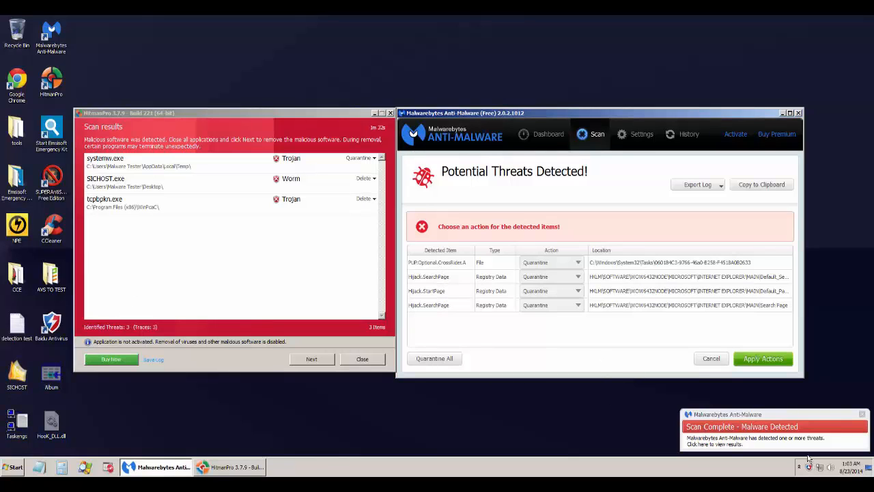